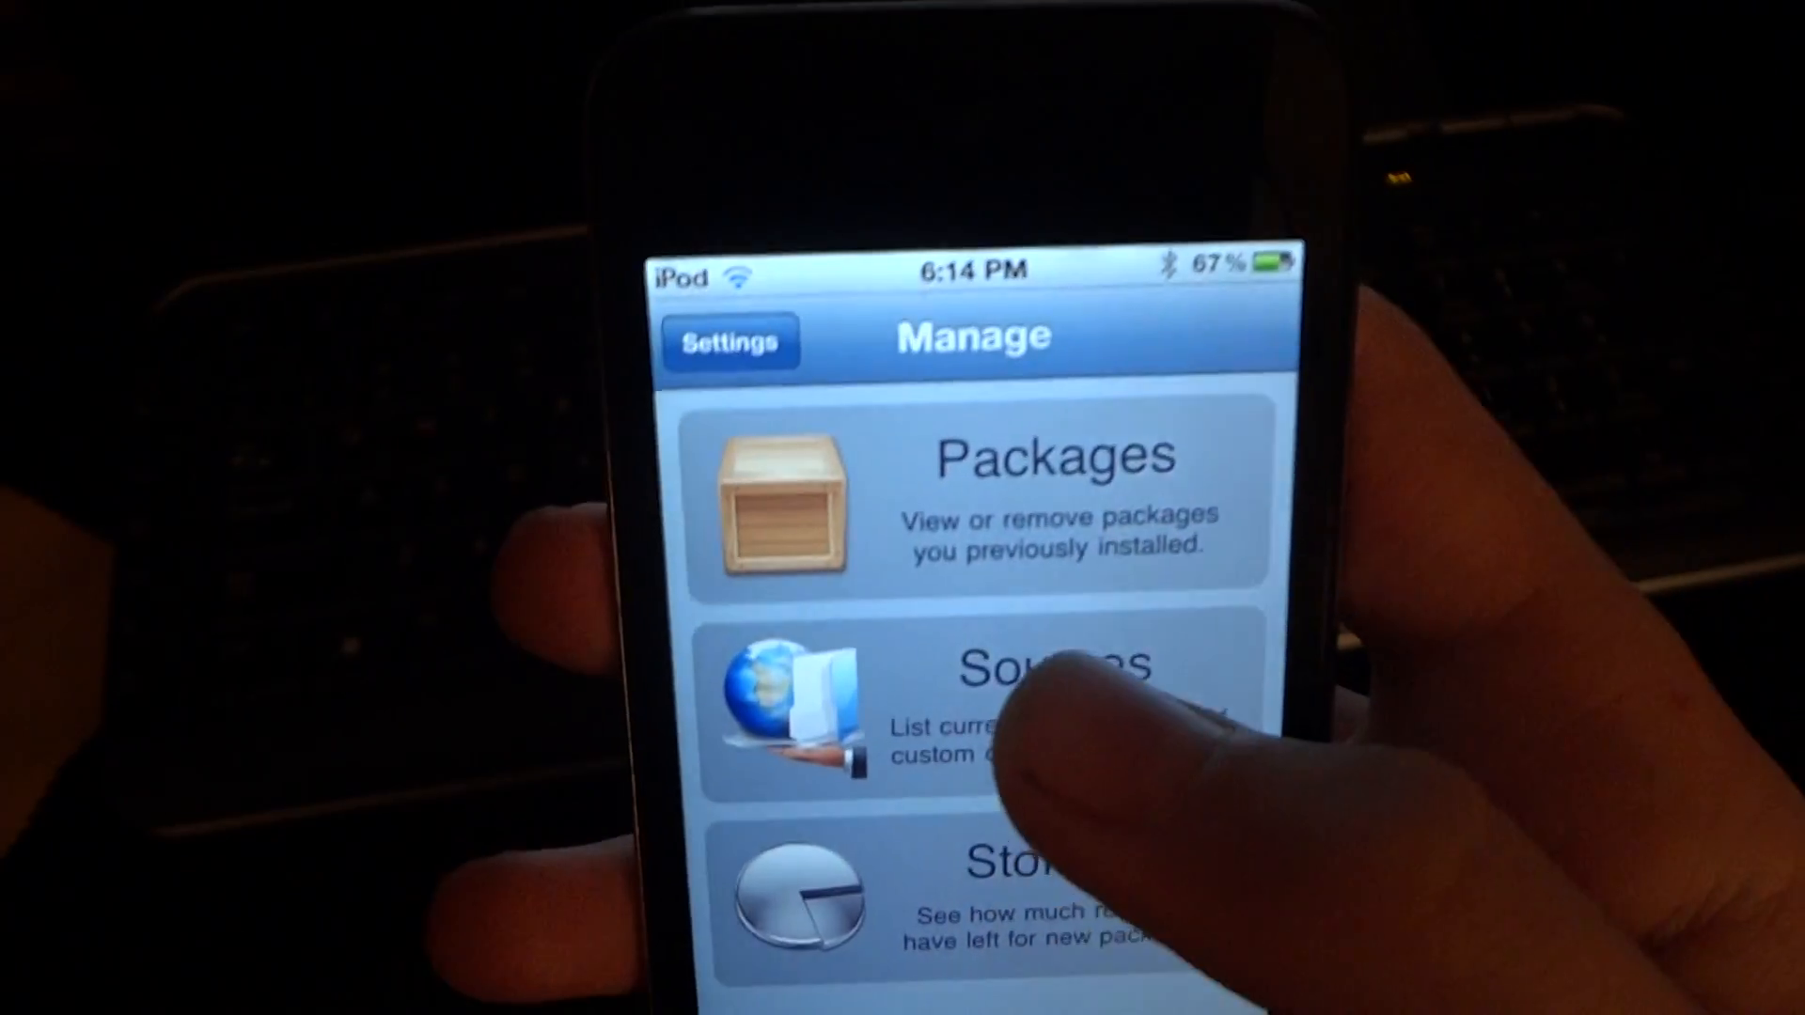
Step: Go to the software sources and install AppSync for iOS 5.0+ from Hackulo.us
left_click(1014, 701)
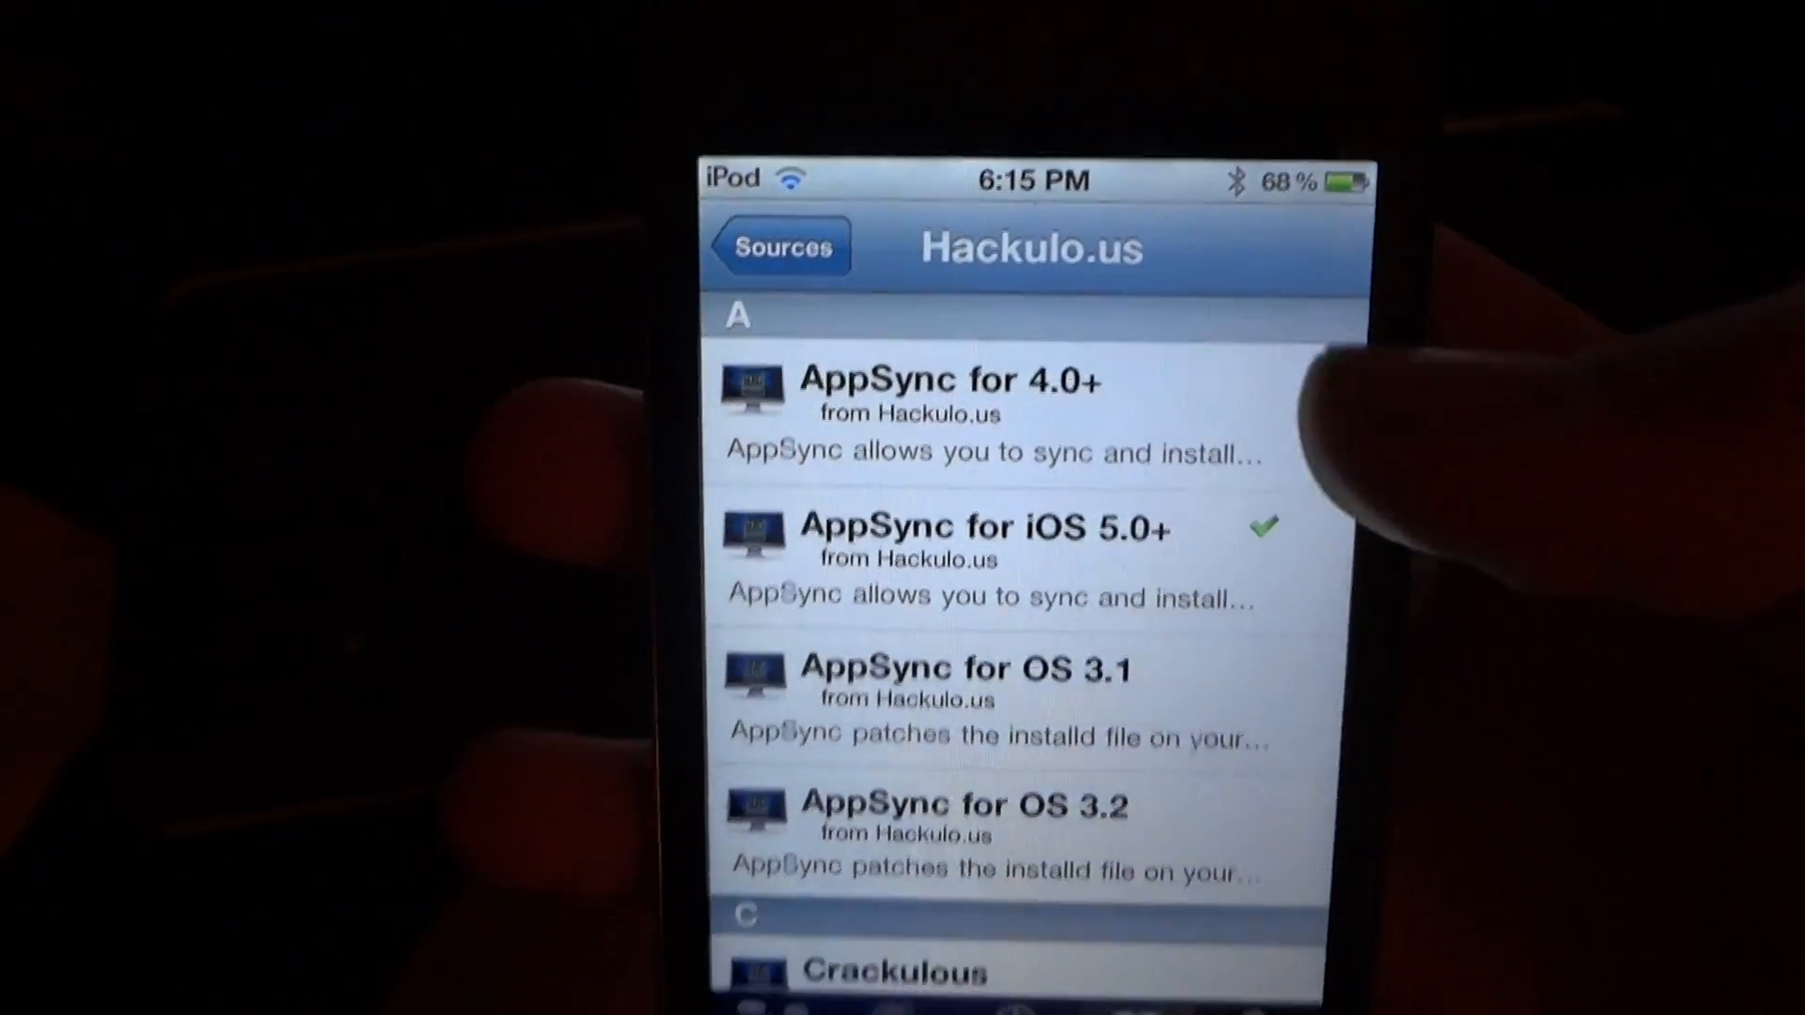
Step: From the Hackulo.us list, install Hackulous Resources and Installous 4
left_click(978, 559)
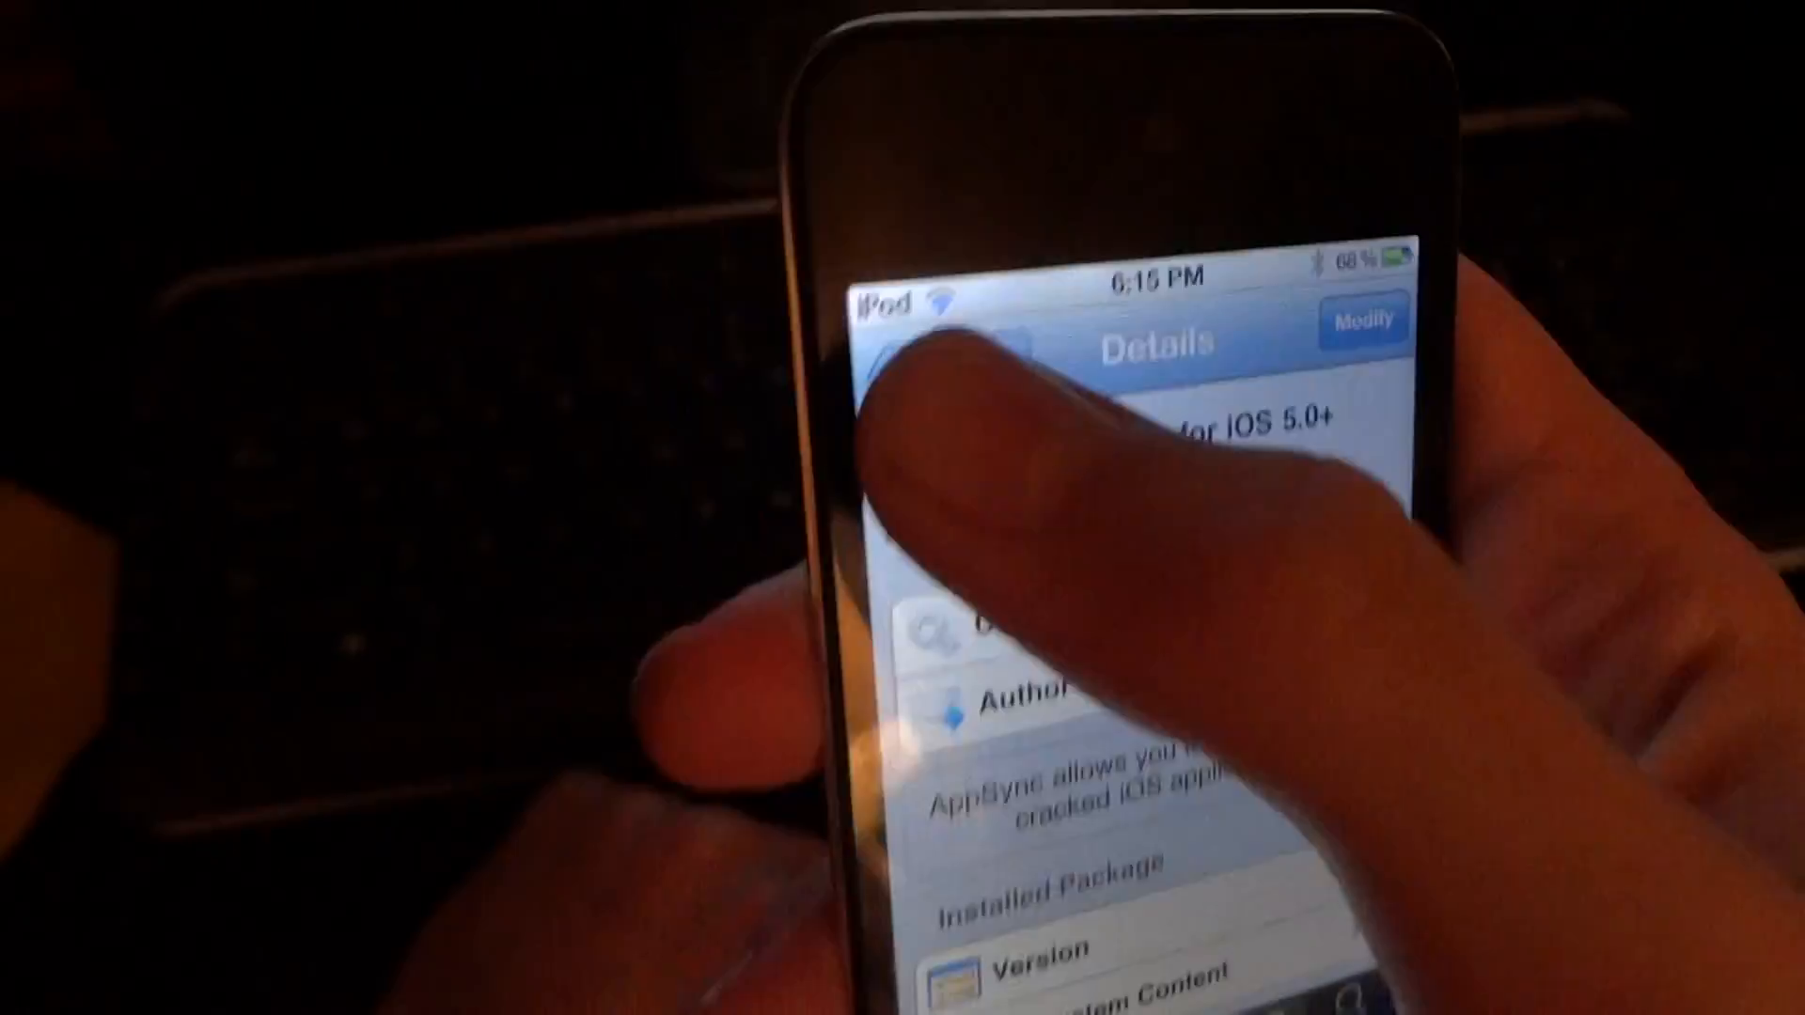
left_click(933, 340)
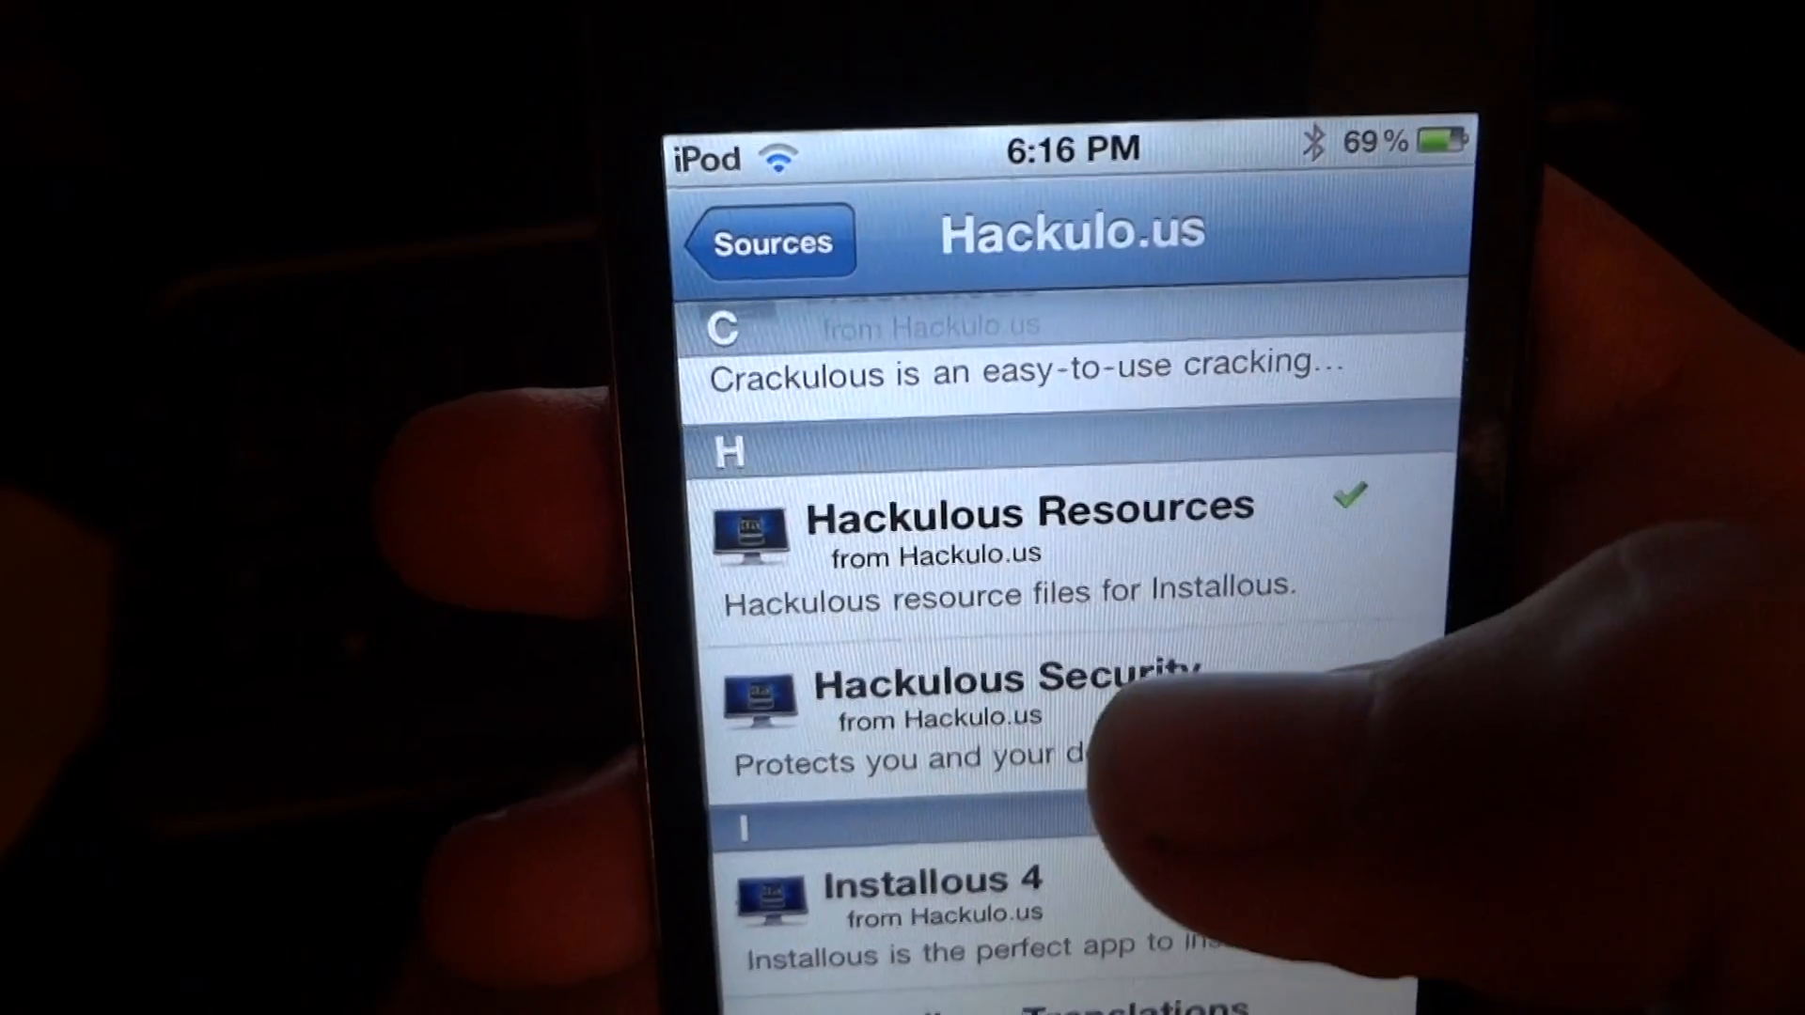
left_click(1025, 532)
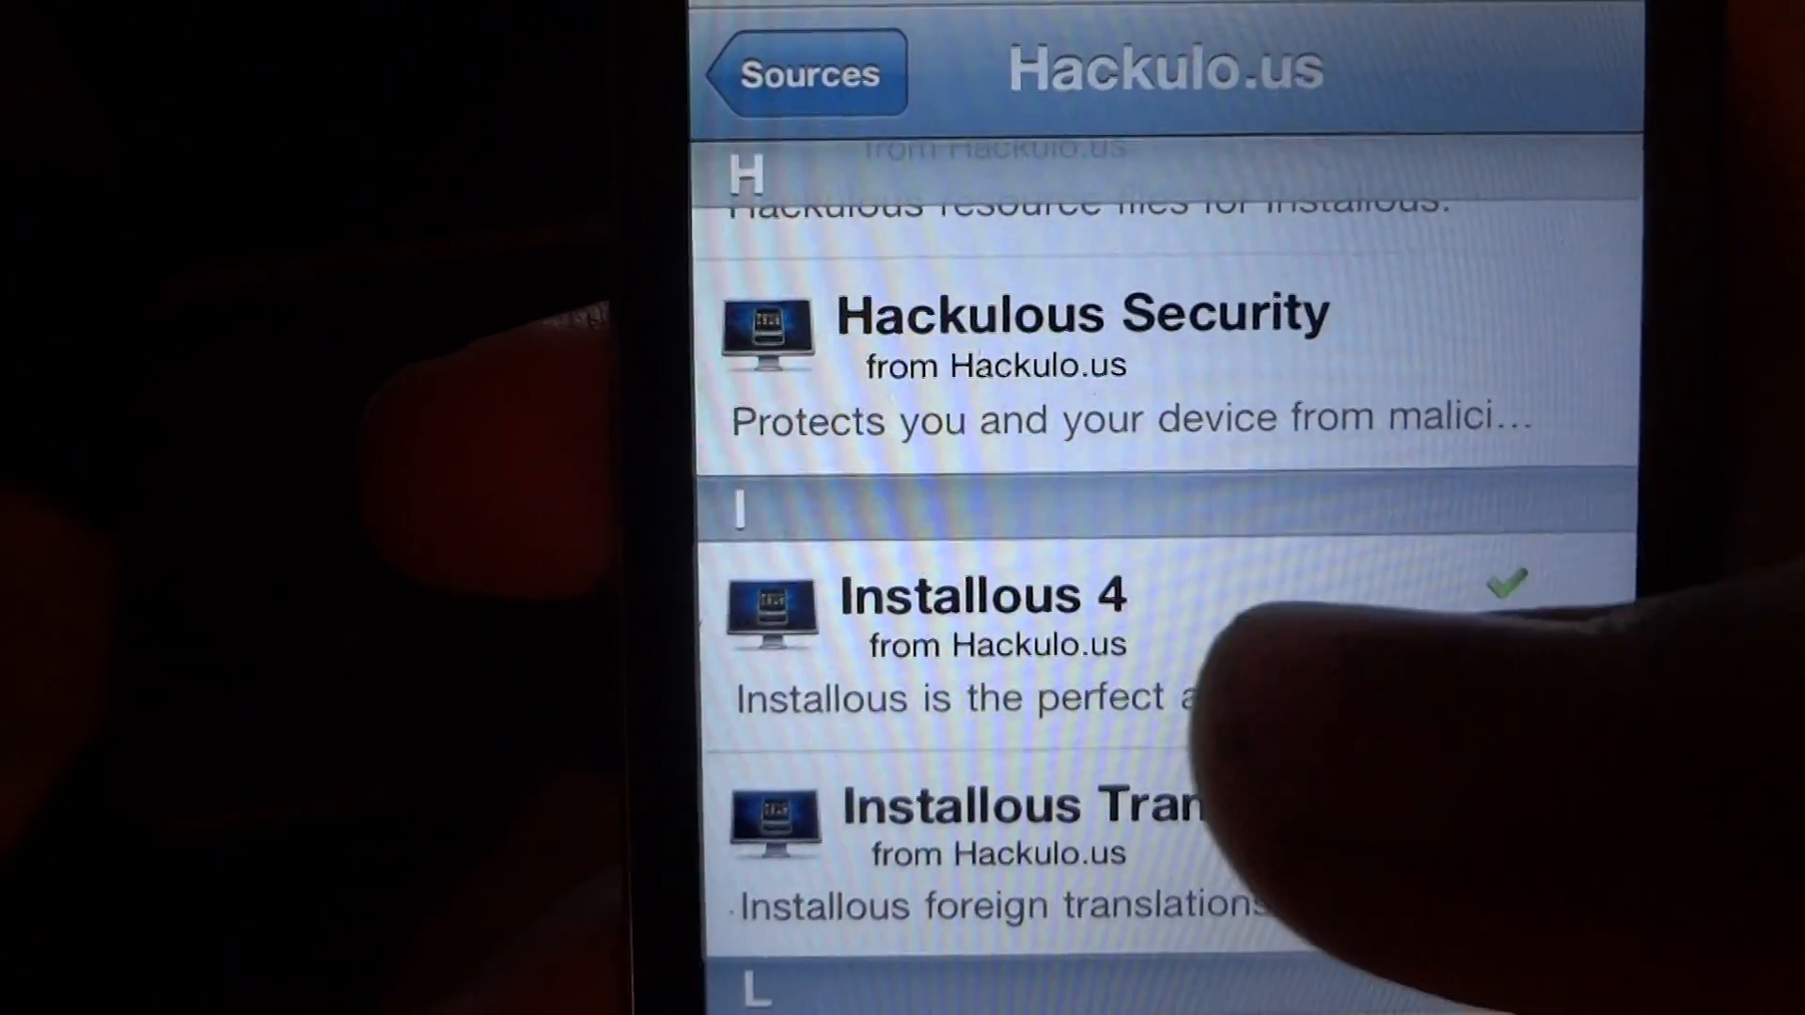
Step: Review the Installous 4 and Source GUI 1.2 package details, then return to the home screen
left_click(977, 596)
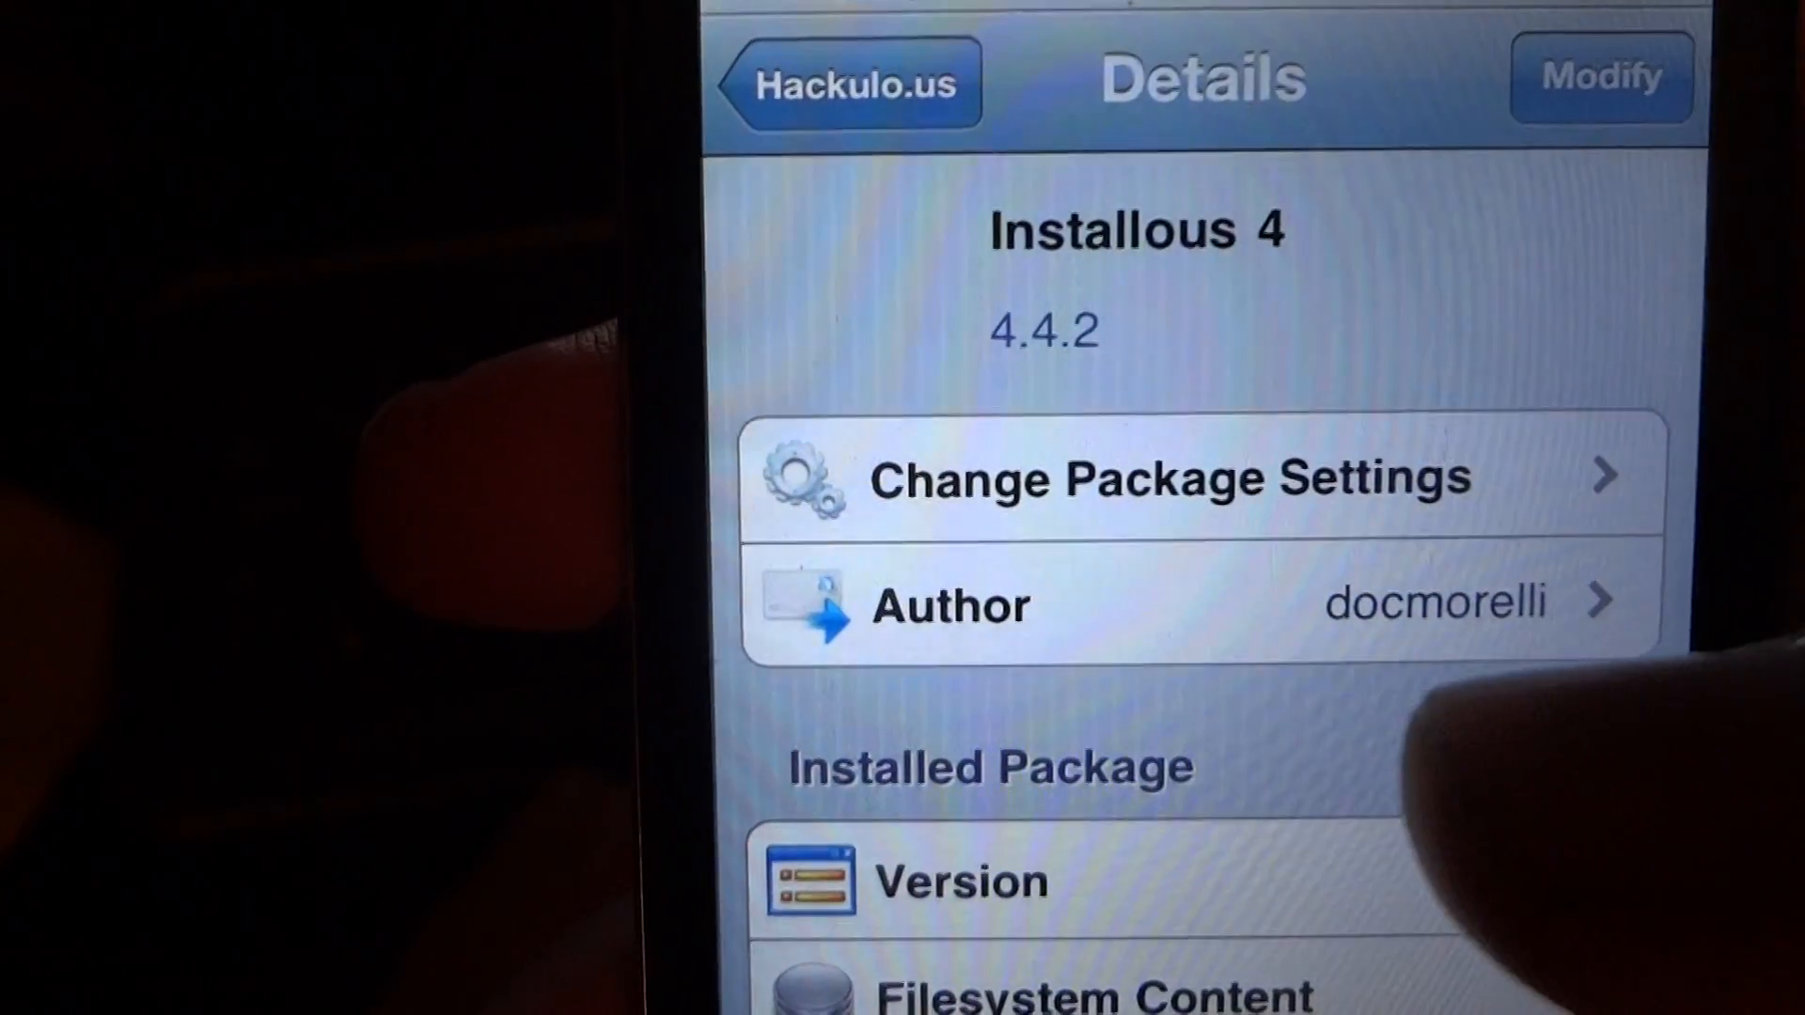
scroll("down", 3)
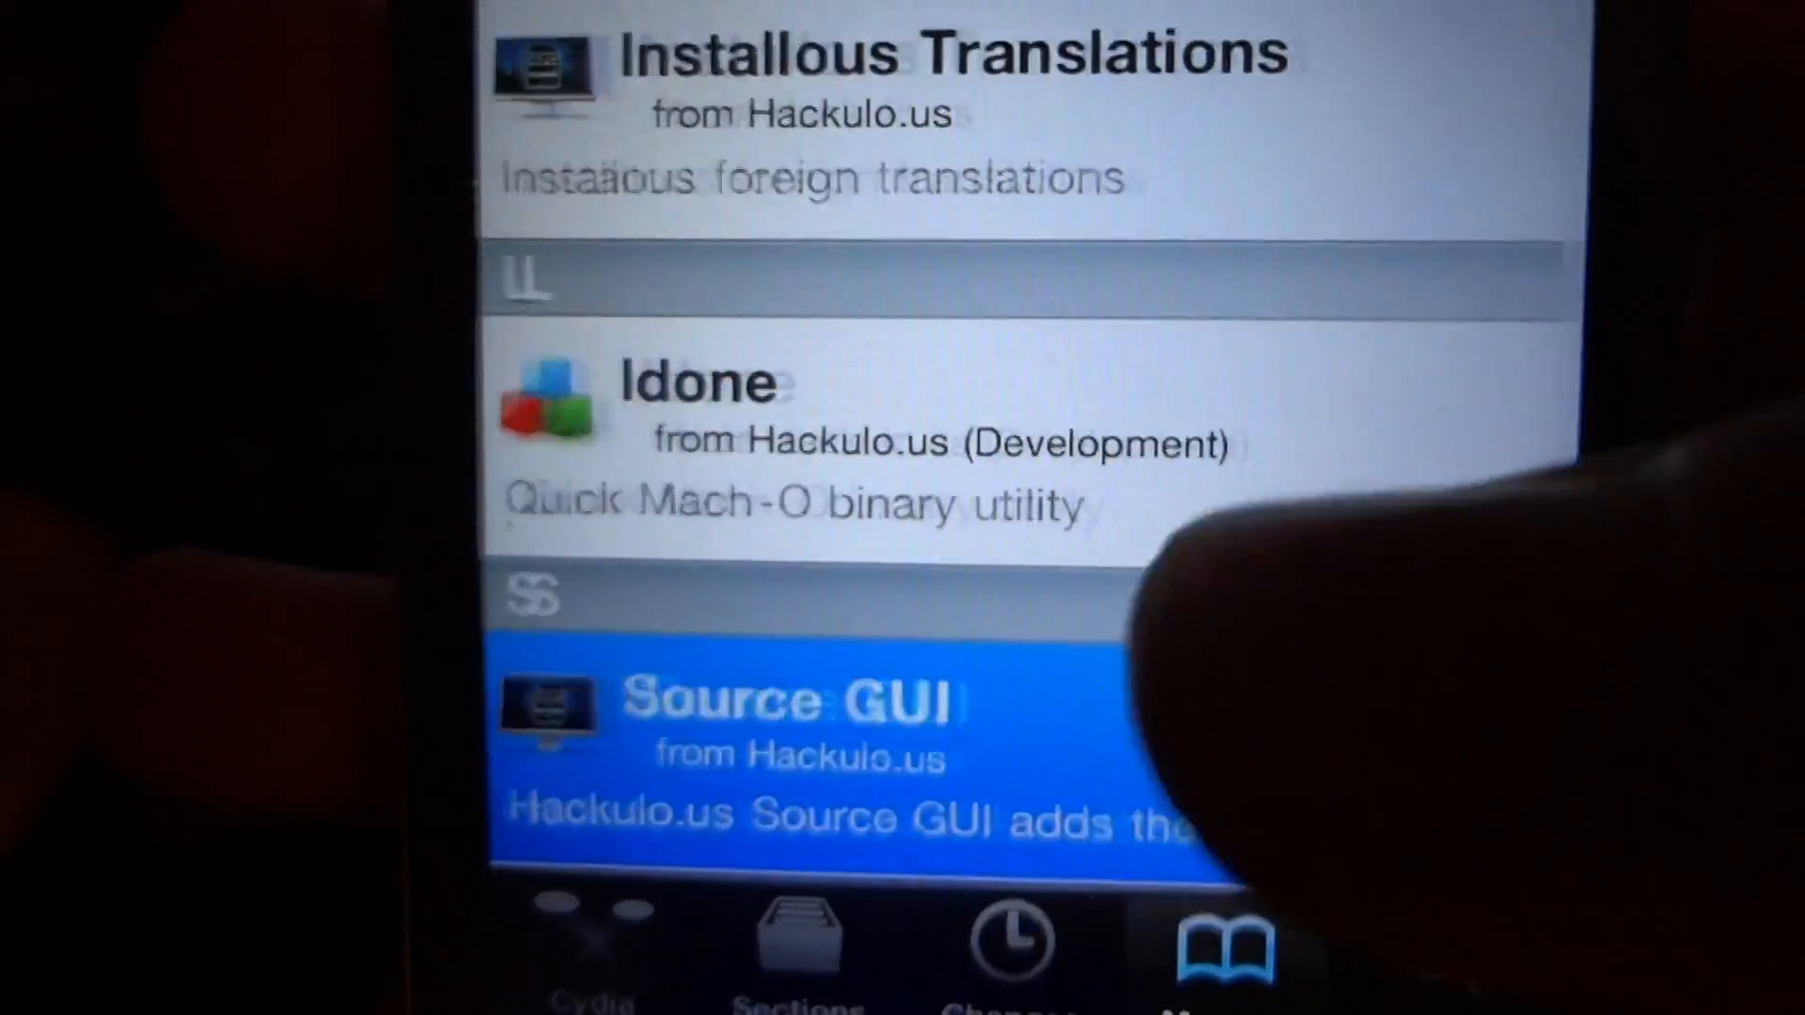
left_click(806, 748)
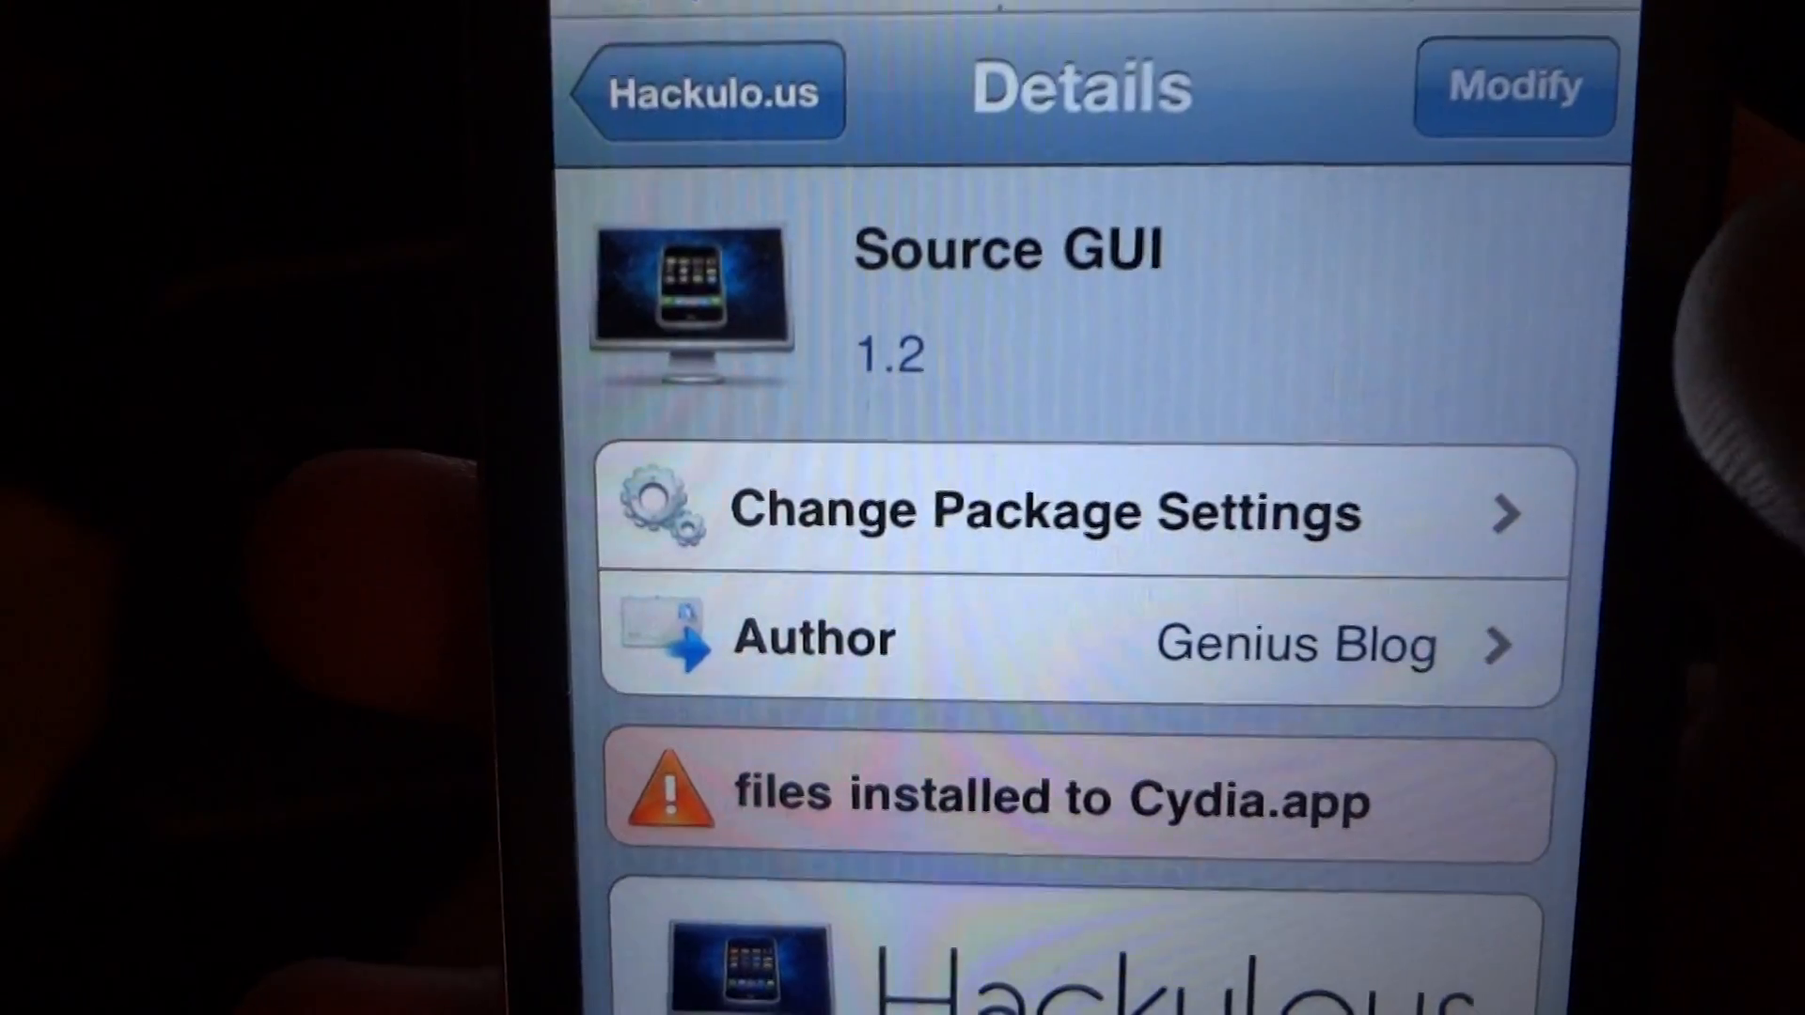
left_click(711, 88)
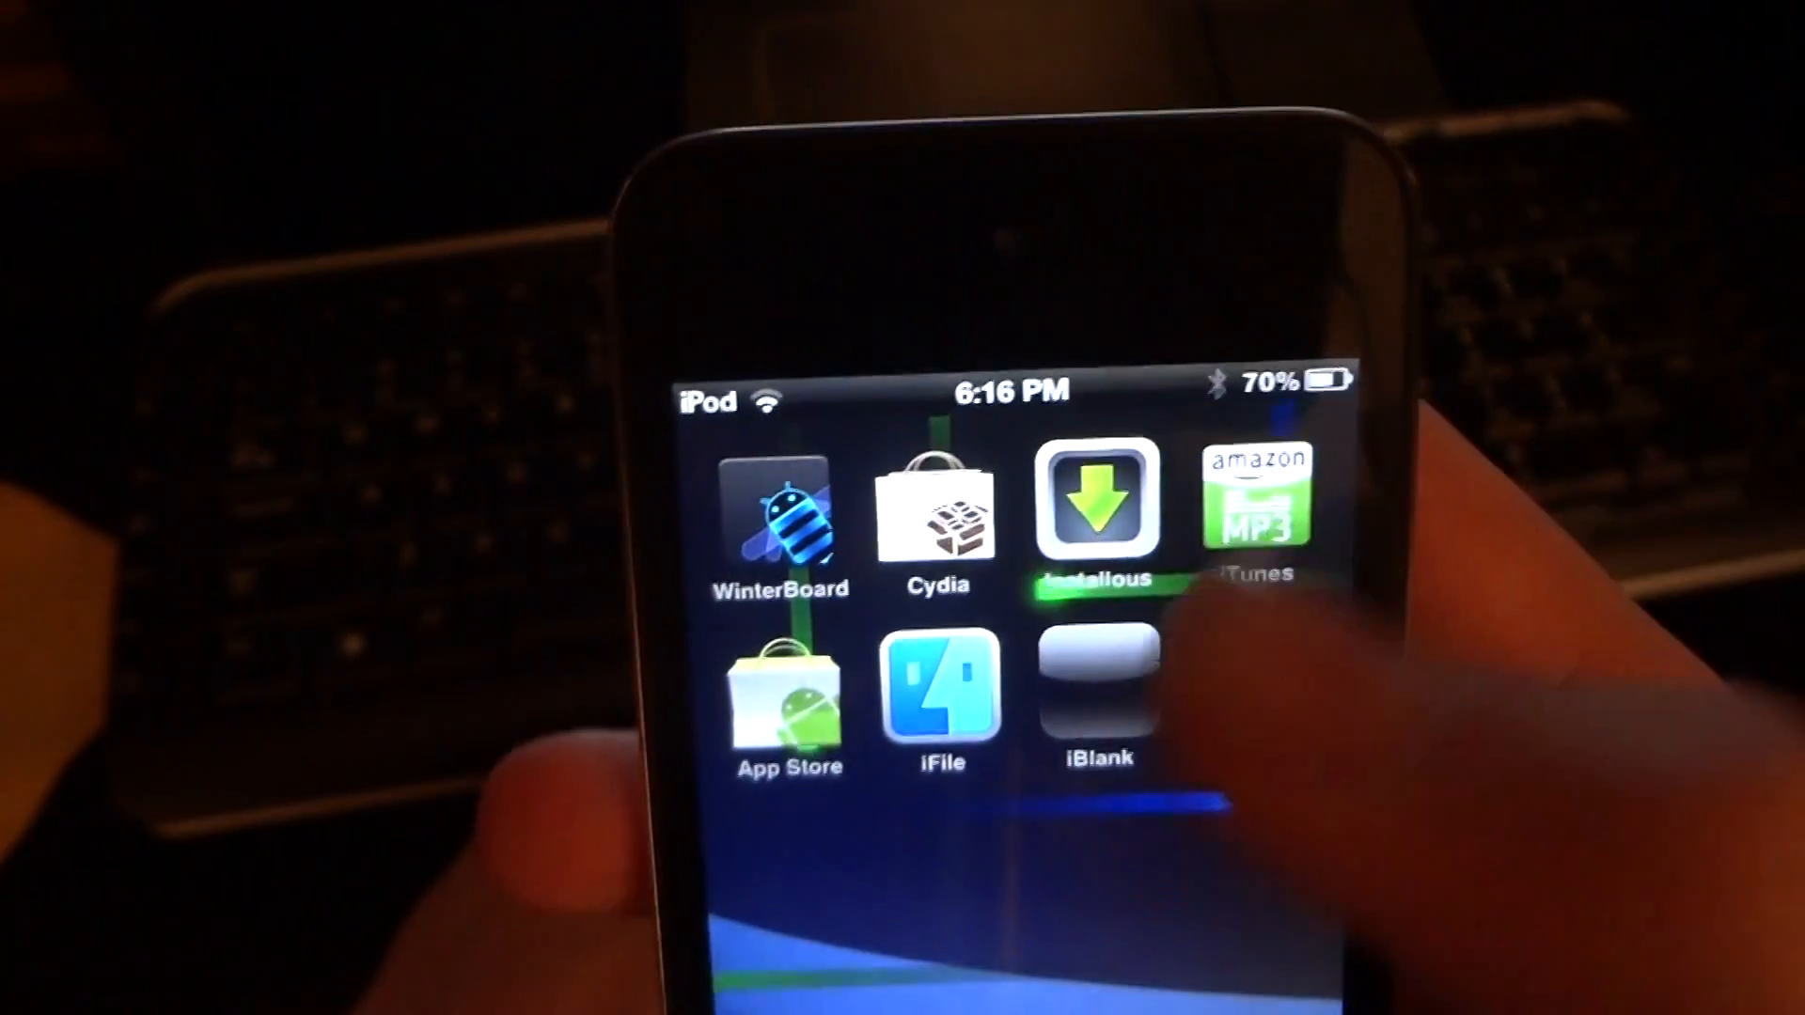
Step: Launch Installous and search for 'Nba 2k12 for iphone'
left_click(1096, 504)
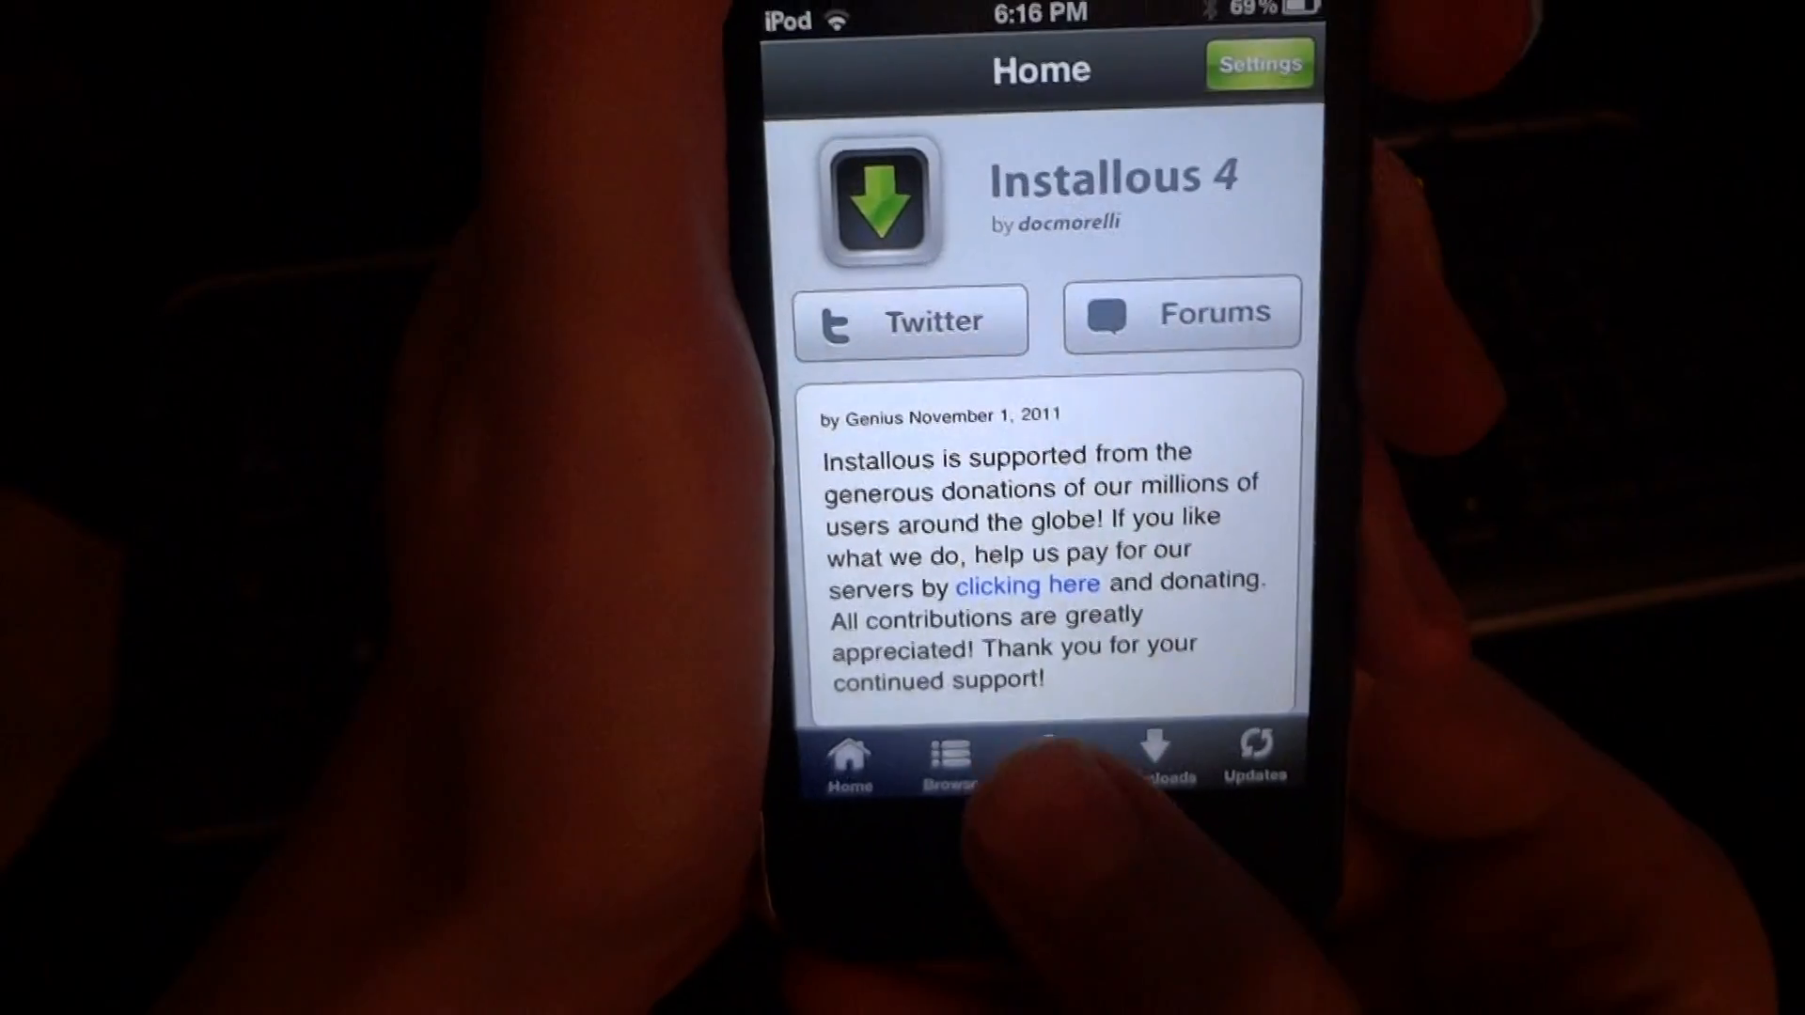
left_click(950, 759)
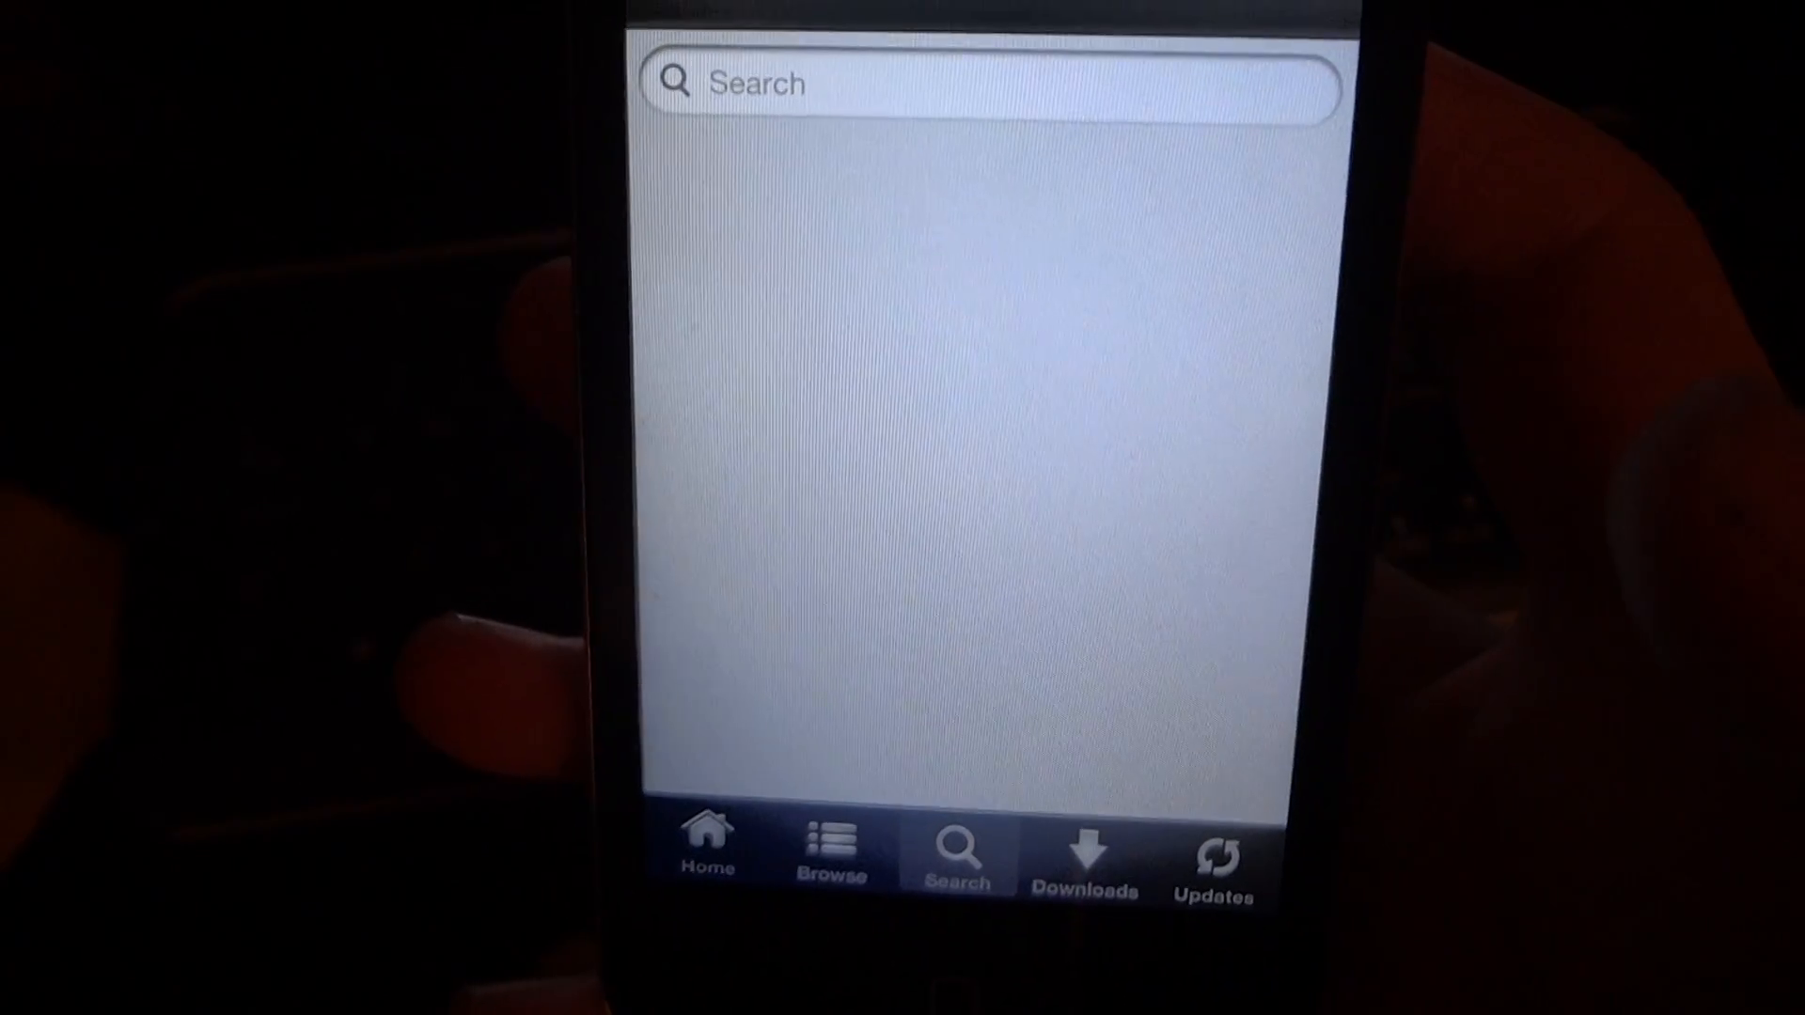
left_click(983, 82)
type("Nba 2k12 for")
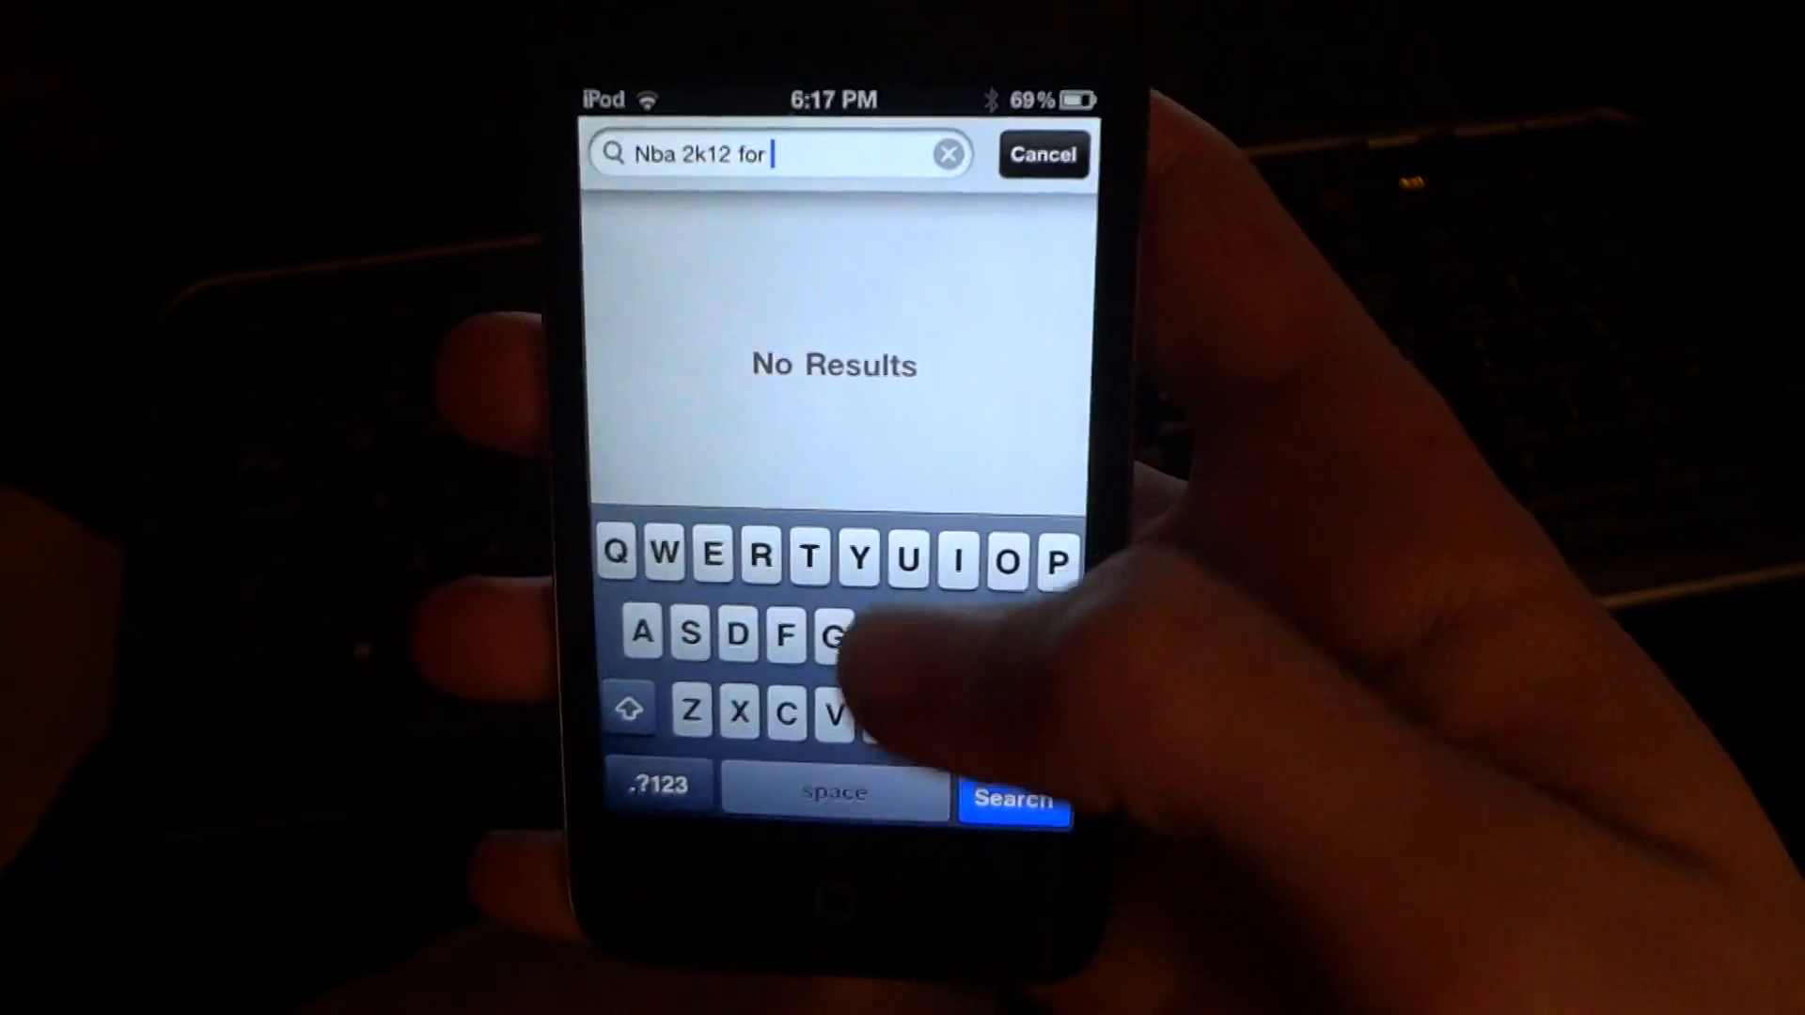
type("iphone")
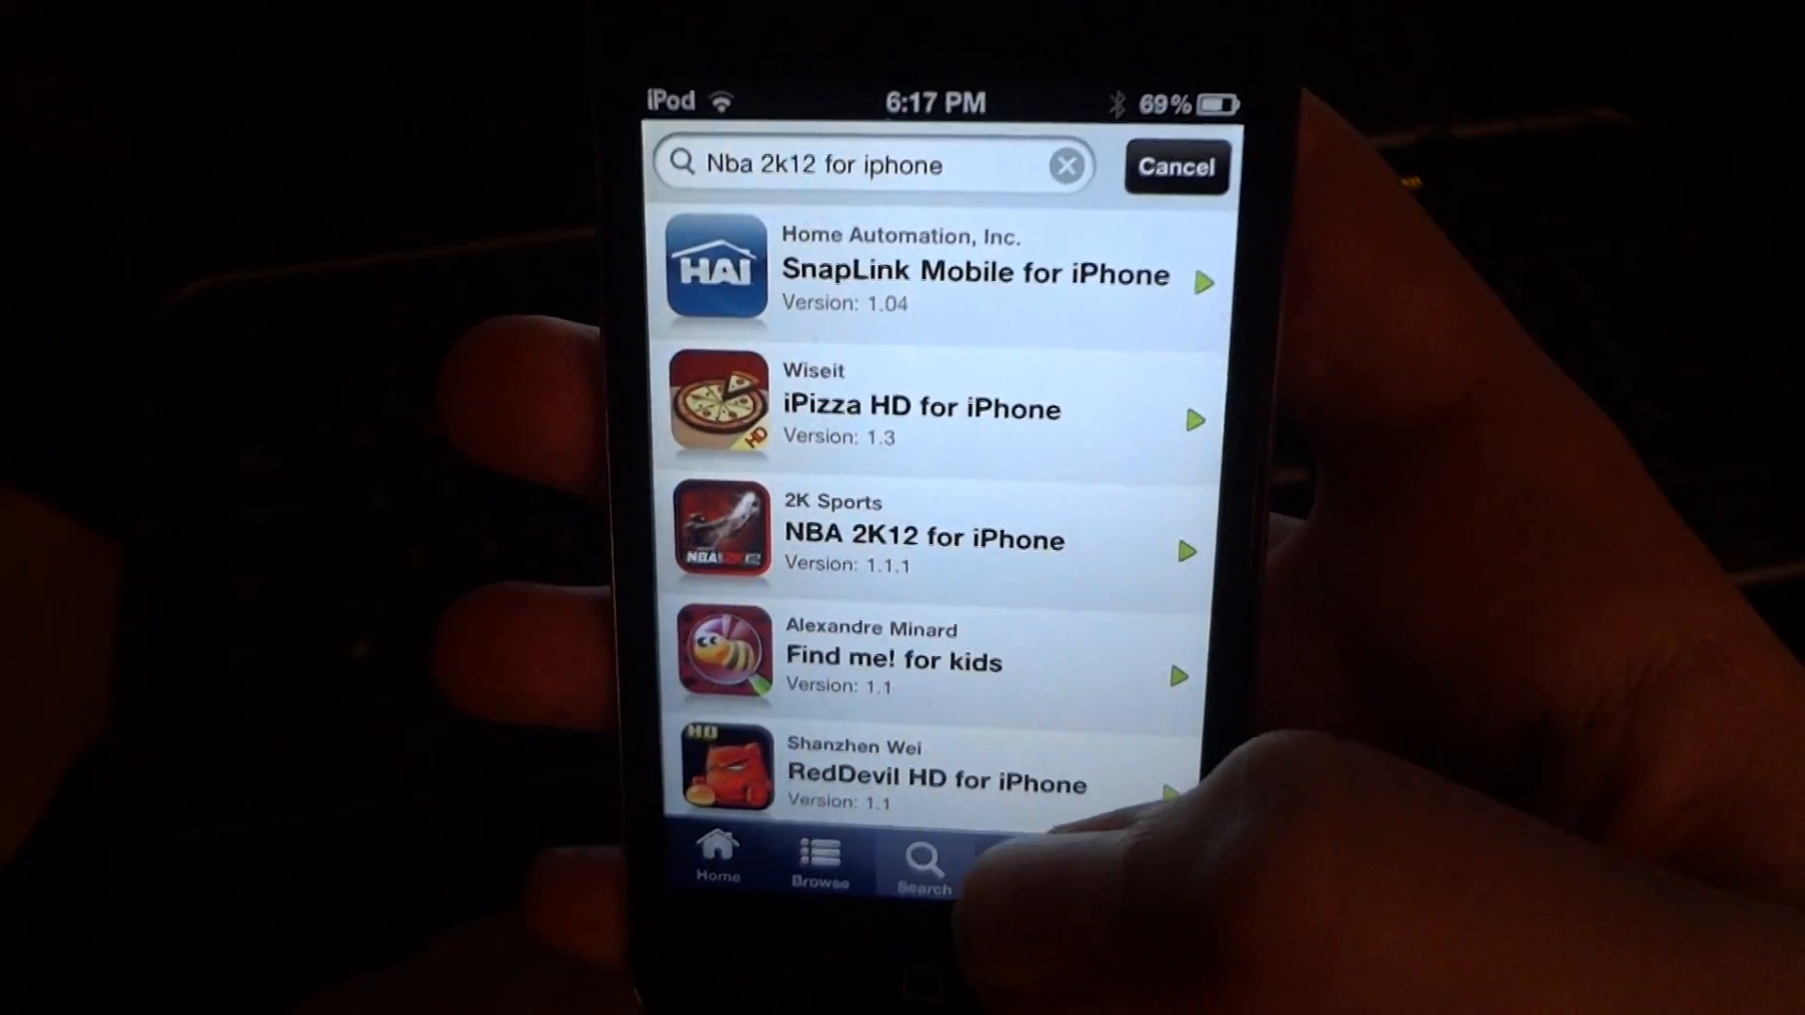
Step: On the NBA 2K12 for iPhone page, choose the fileape.com mirror for version 1.0.2
left_click(925, 538)
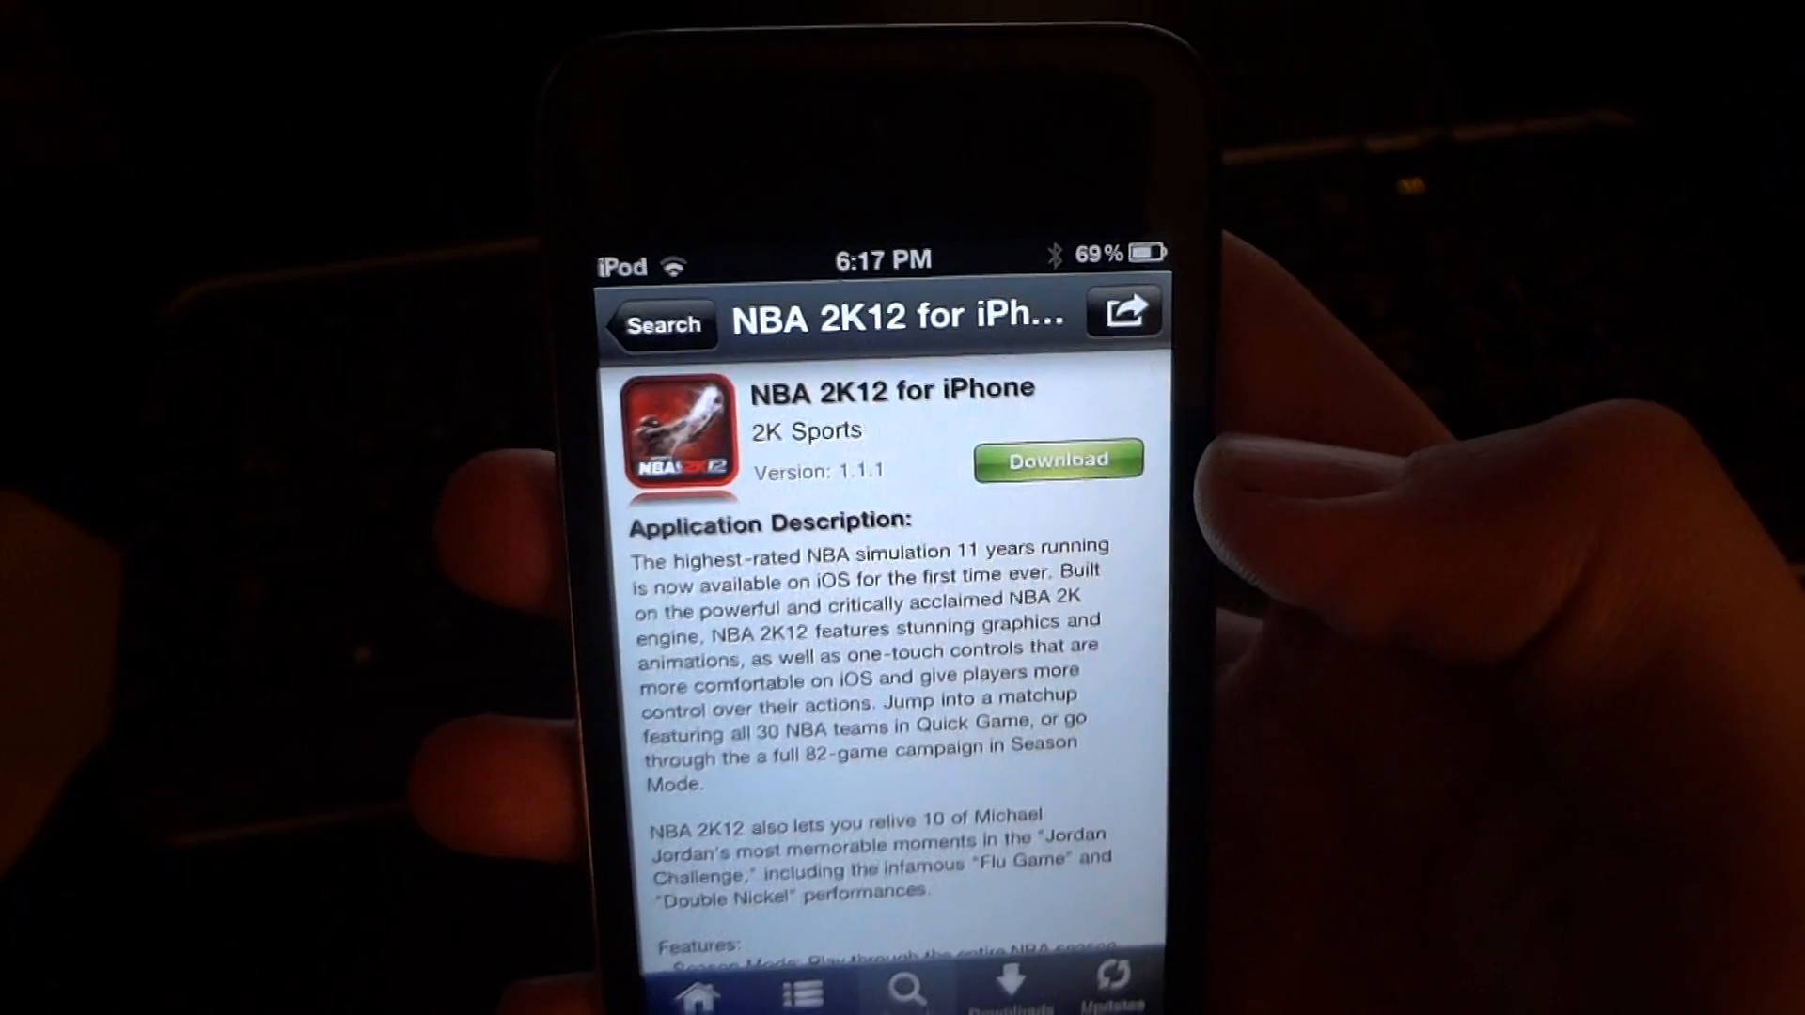
scroll("down", 3)
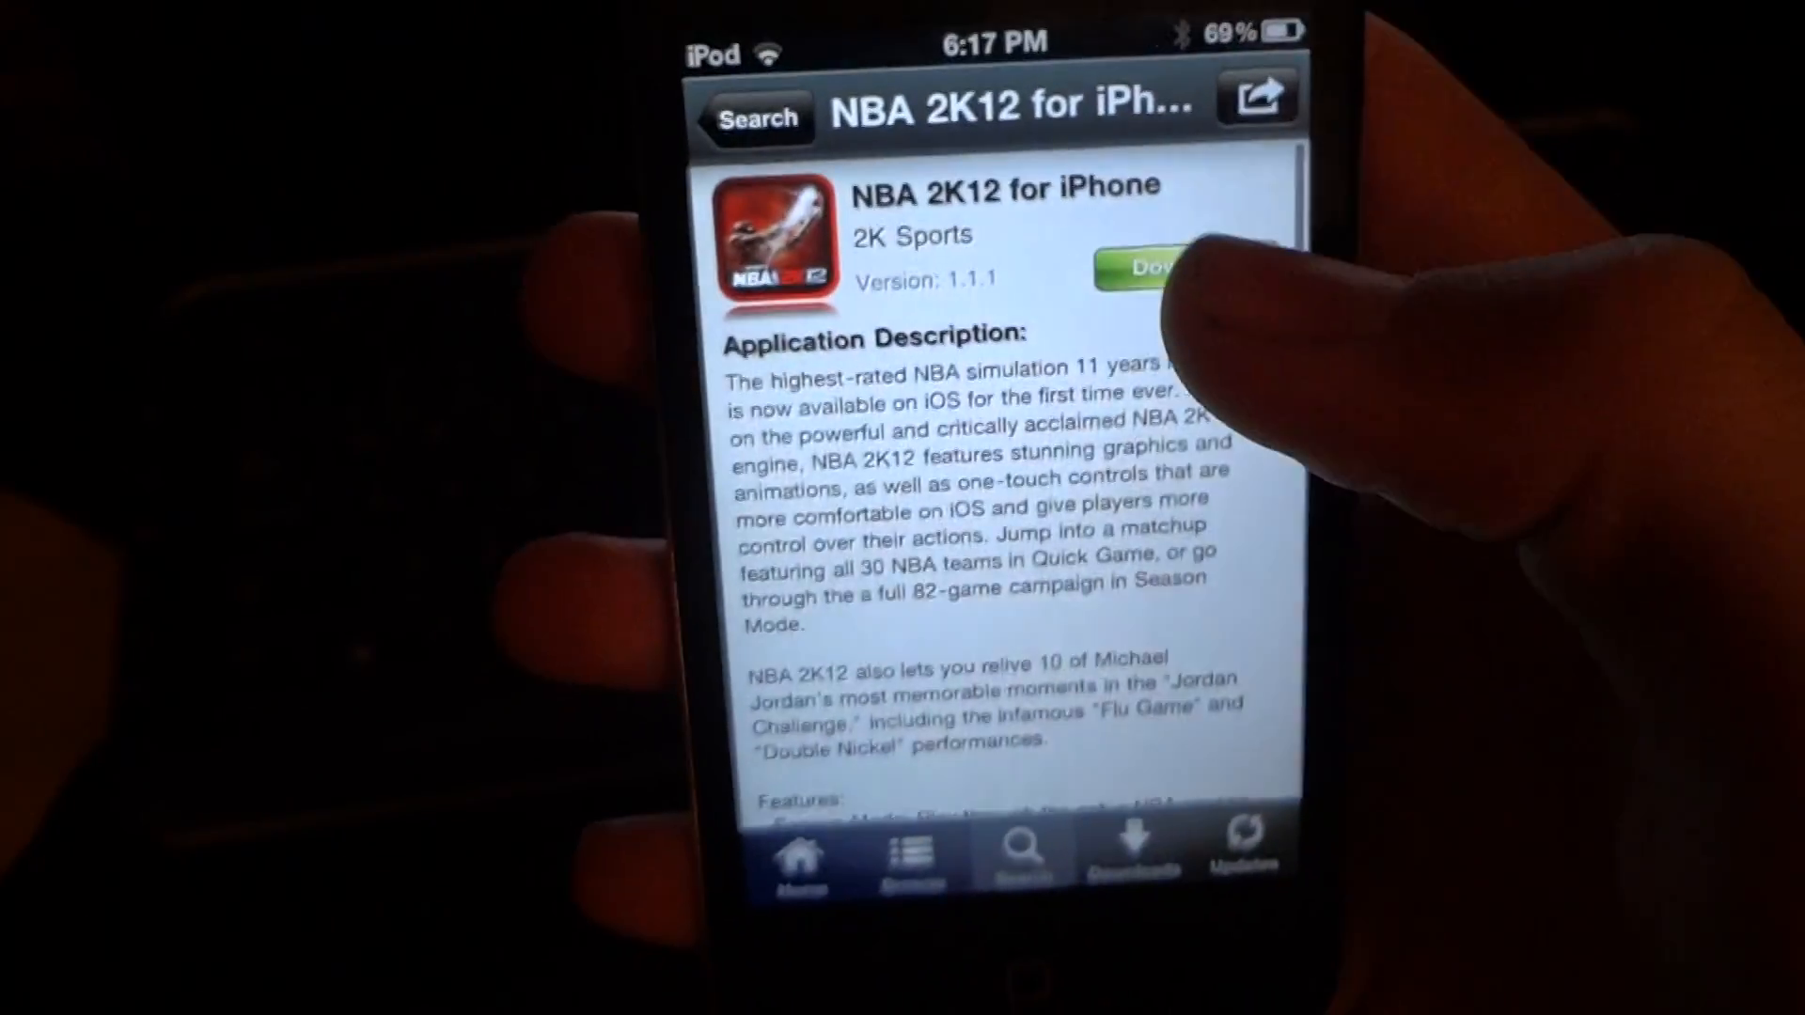
left_click(1156, 263)
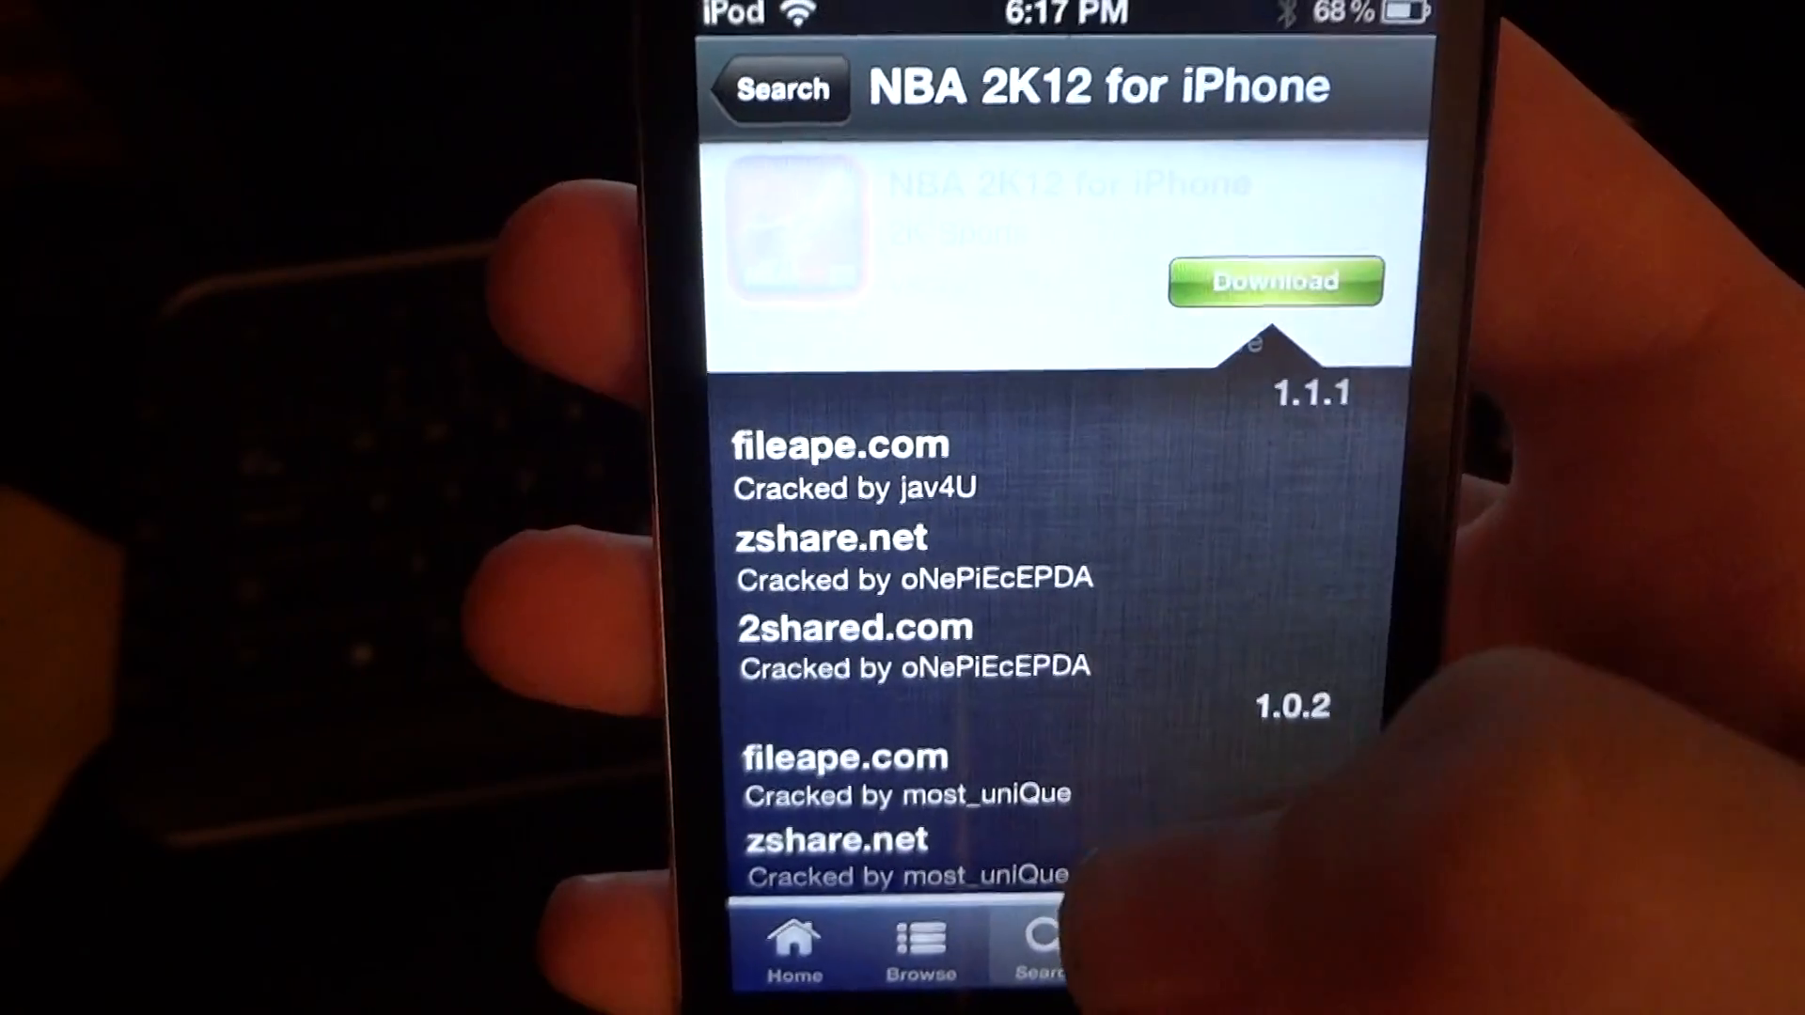
left_click(870, 788)
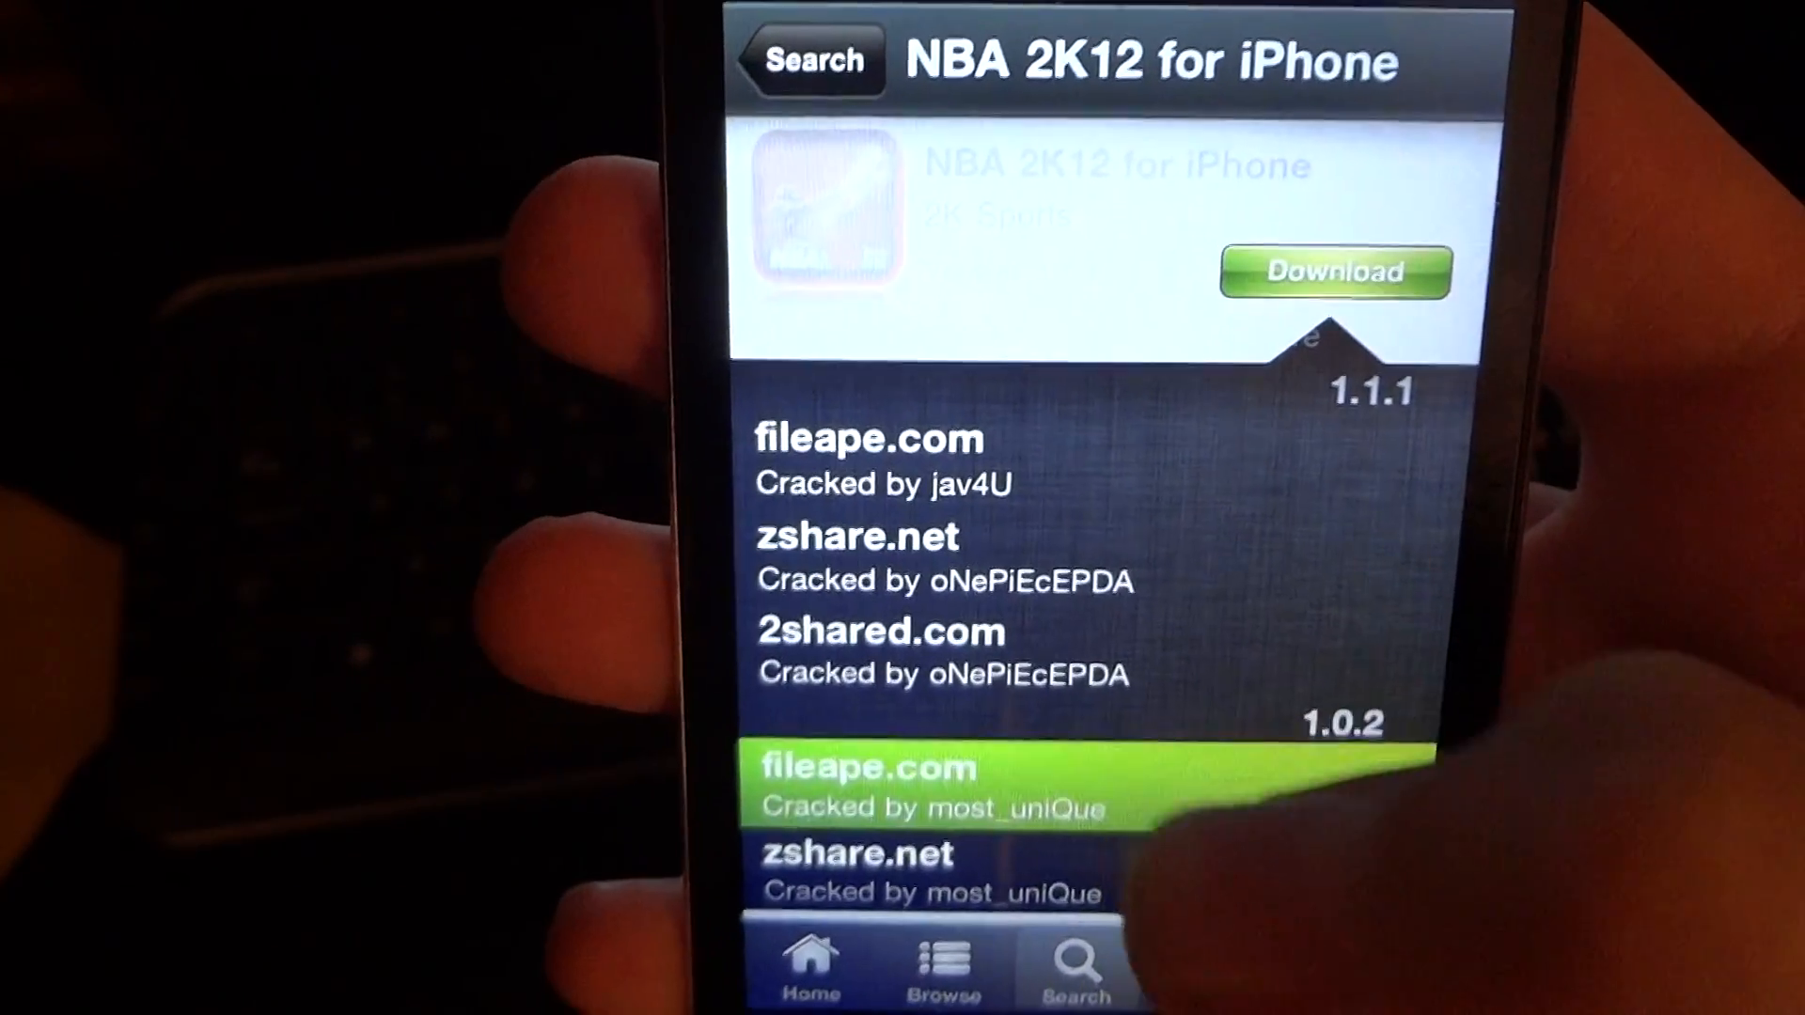